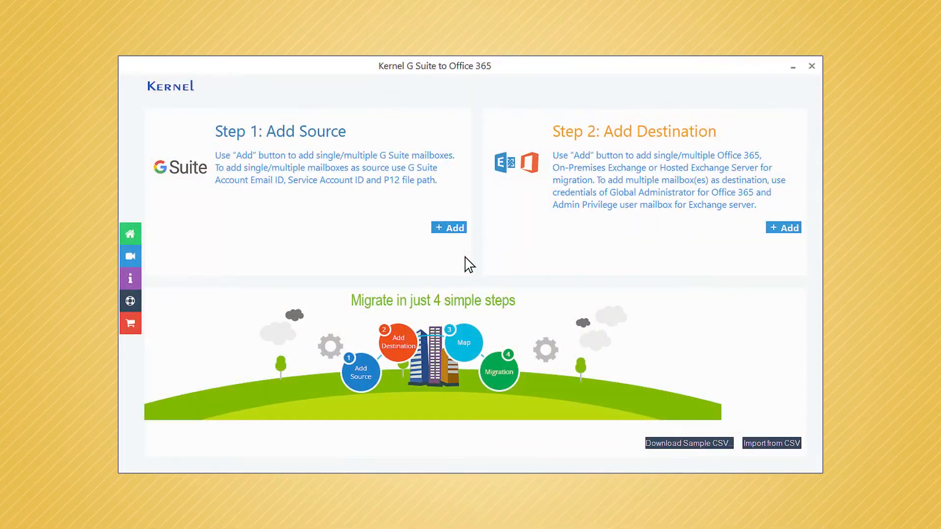
Step: Add three G Suite source mailboxes using the super admin service-account login
click(449, 228)
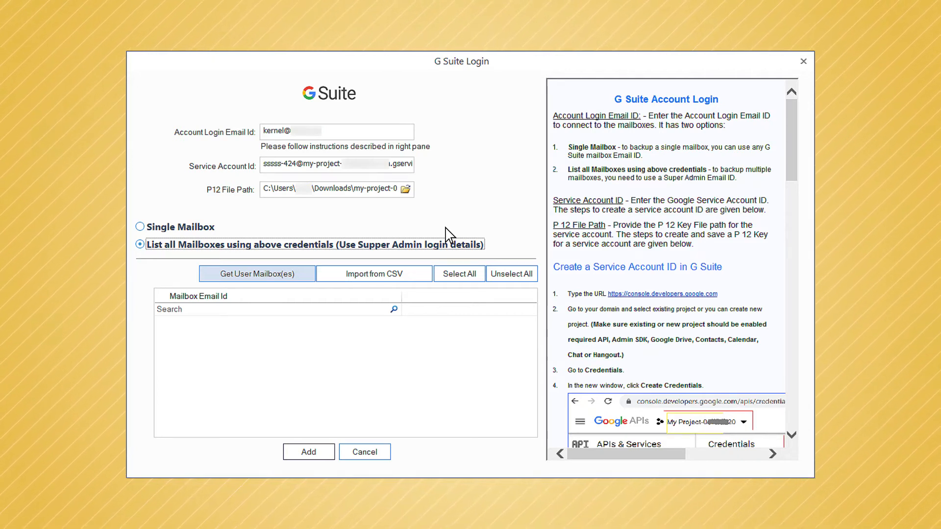
mouse_move(233, 195)
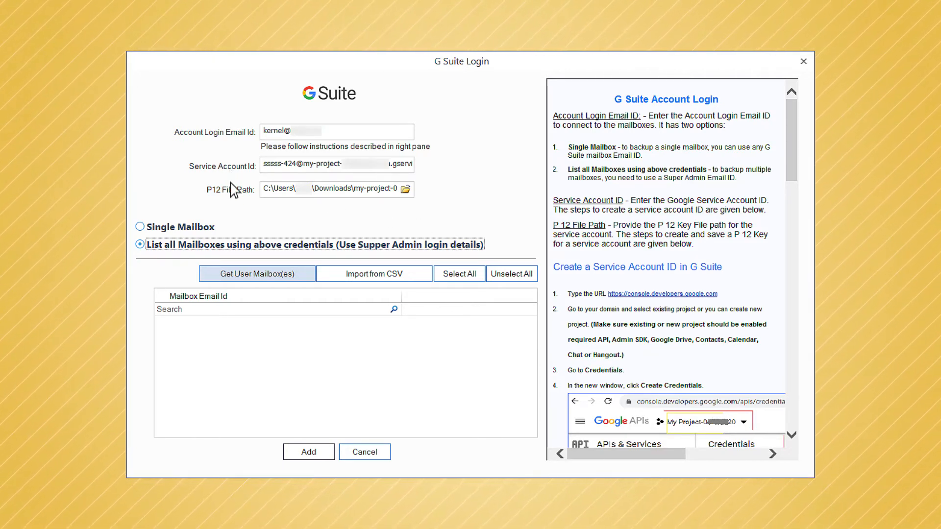
mouse_move(233, 202)
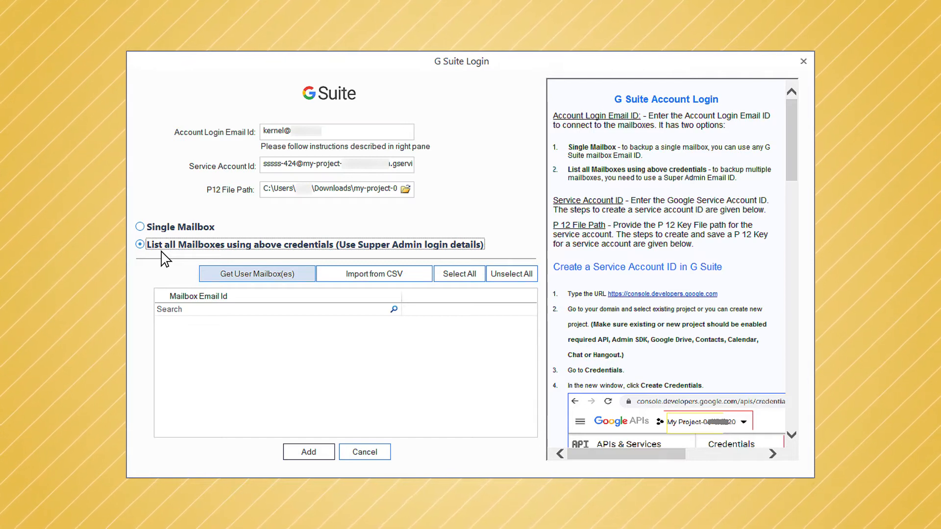
mouse_move(174, 263)
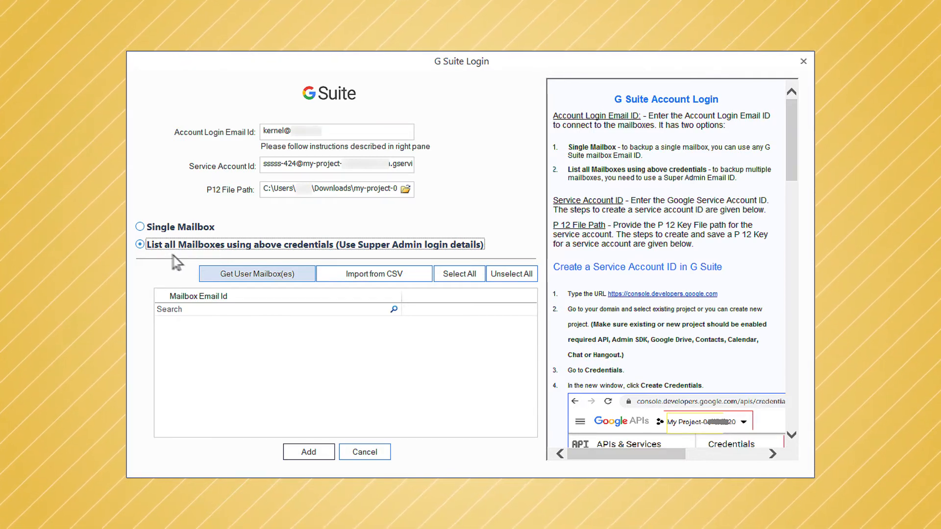
click(257, 273)
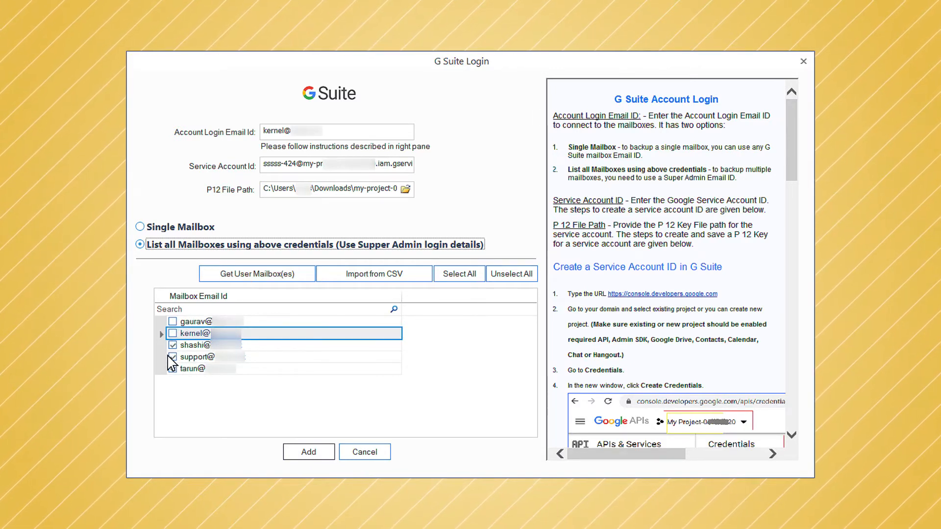
click(308, 452)
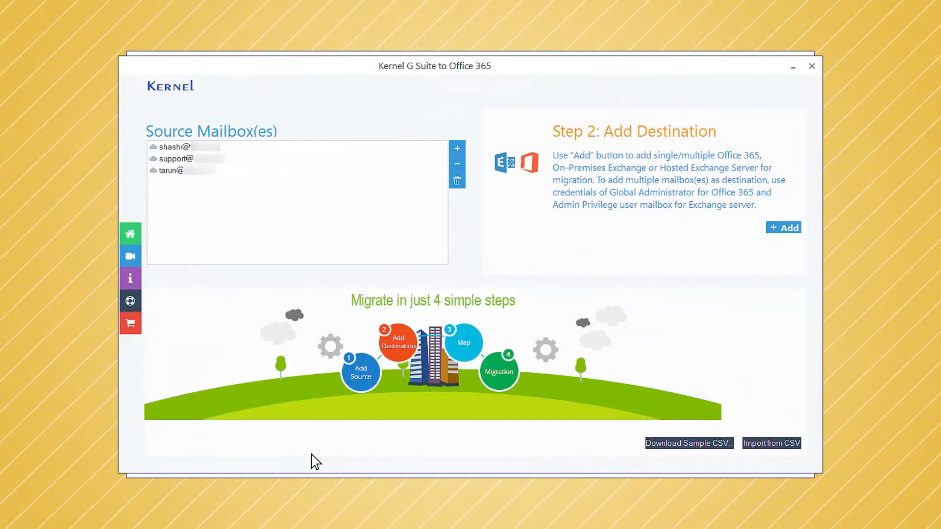
Step: Add three Office 365 destination mailboxes using the Office 365 admin login
click(782, 227)
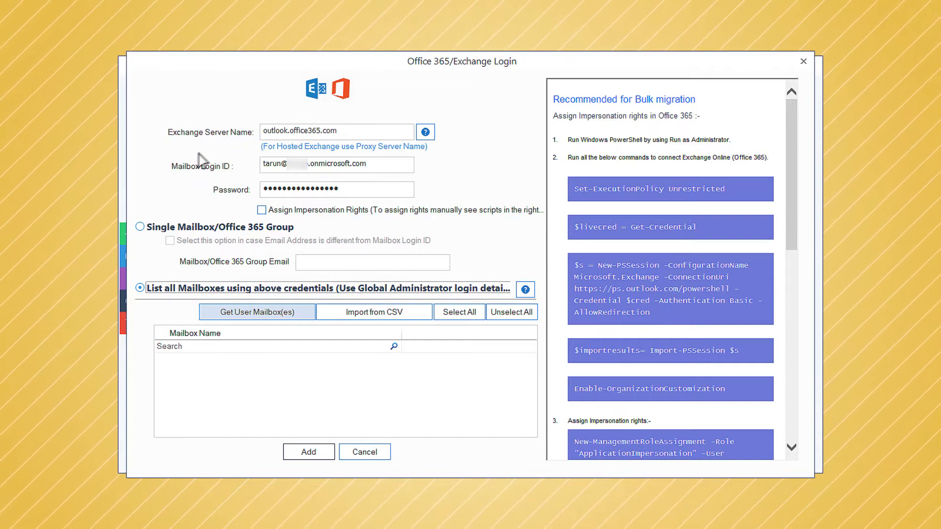
mouse_move(216, 177)
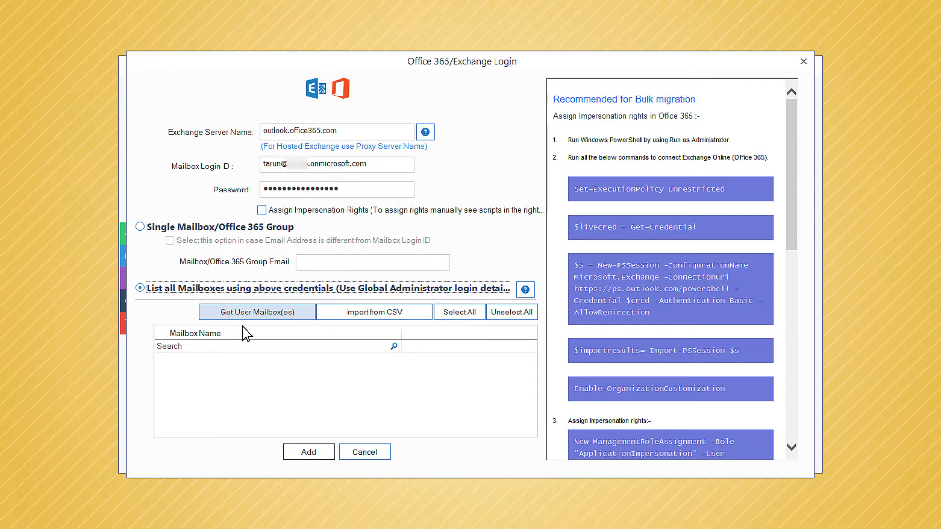
click(257, 312)
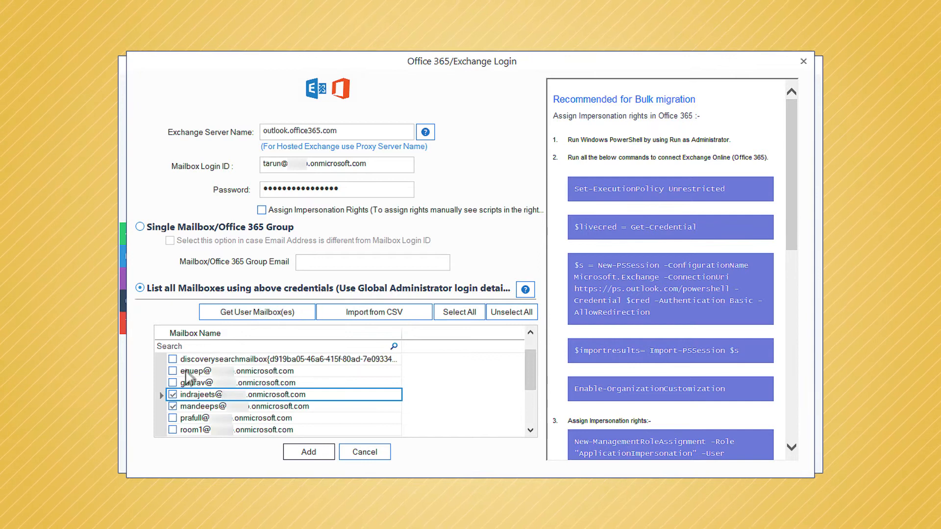
click(307, 452)
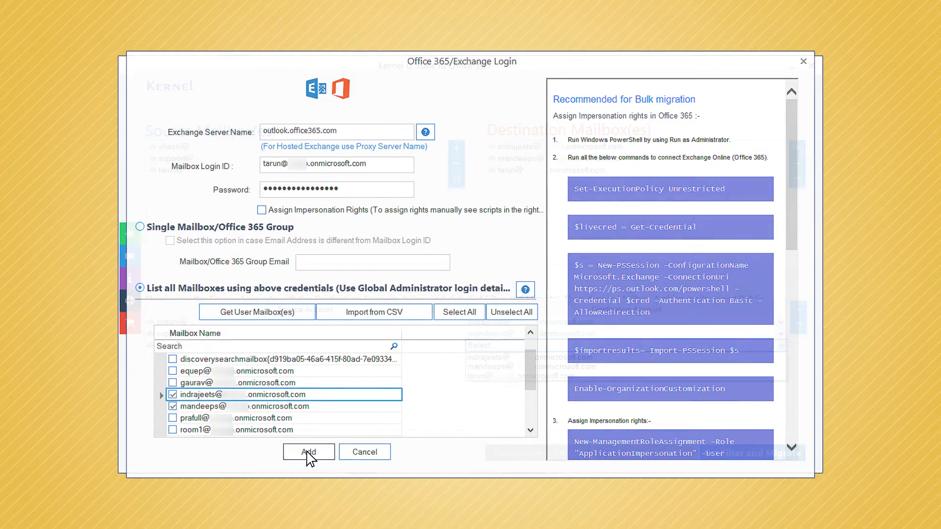
click(306, 452)
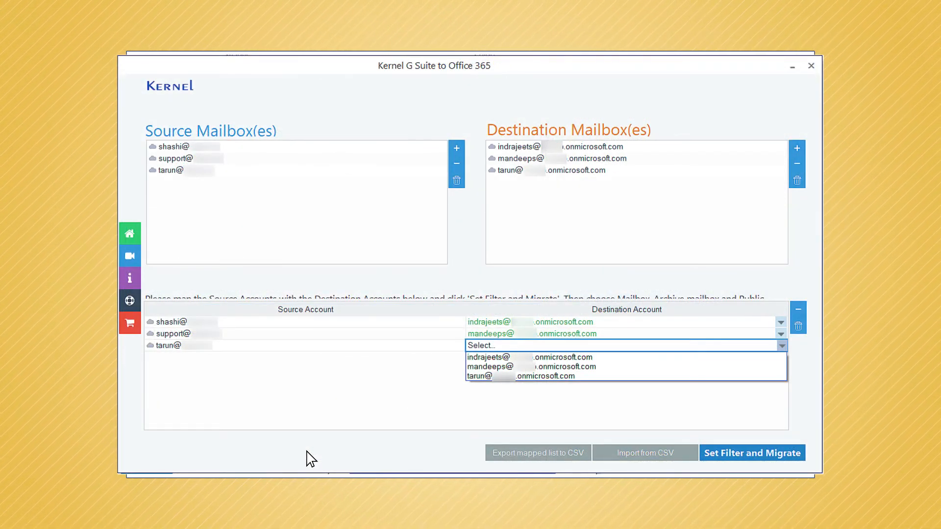
mouse_move(364, 434)
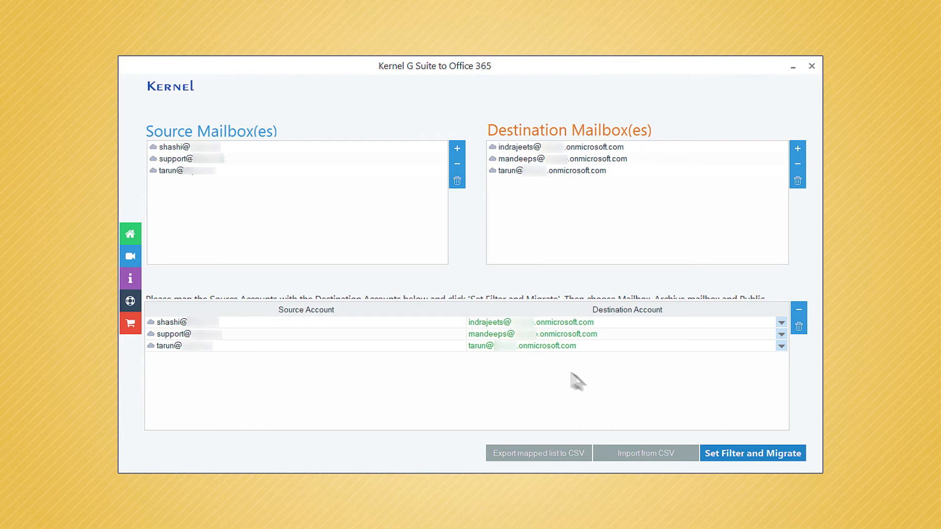
Step: Map the third source to its matching destination and proceed to Set Filter and Migrate
click(753, 453)
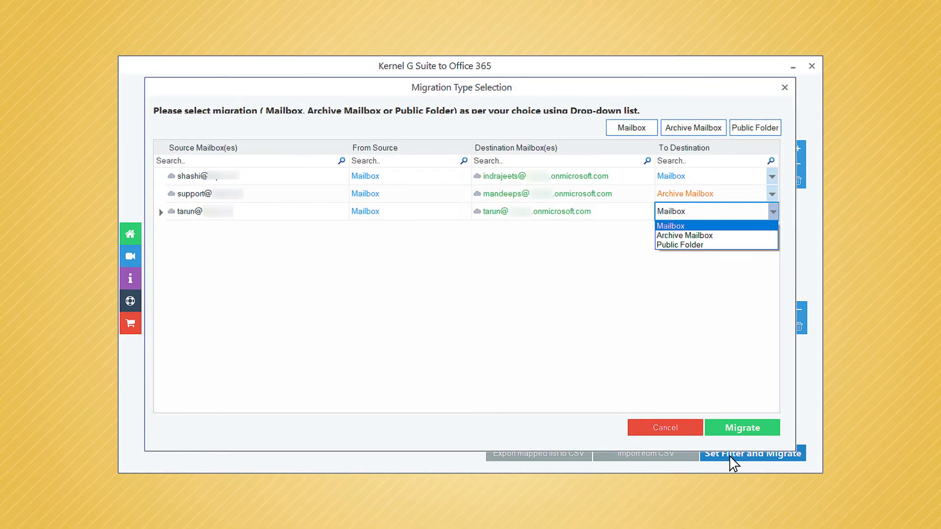
mouse_move(648, 202)
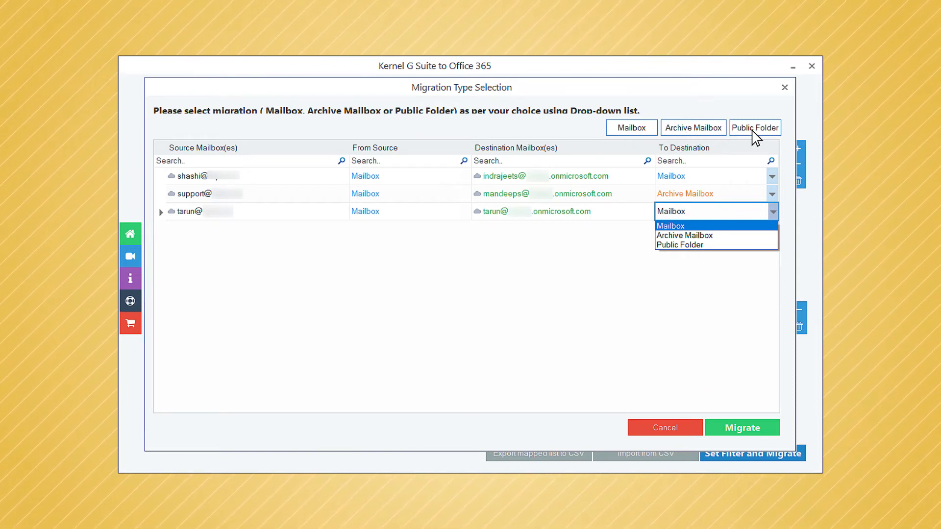
Step: Accept the Mailbox and Archive Mailbox migration types and continue to filters
click(743, 427)
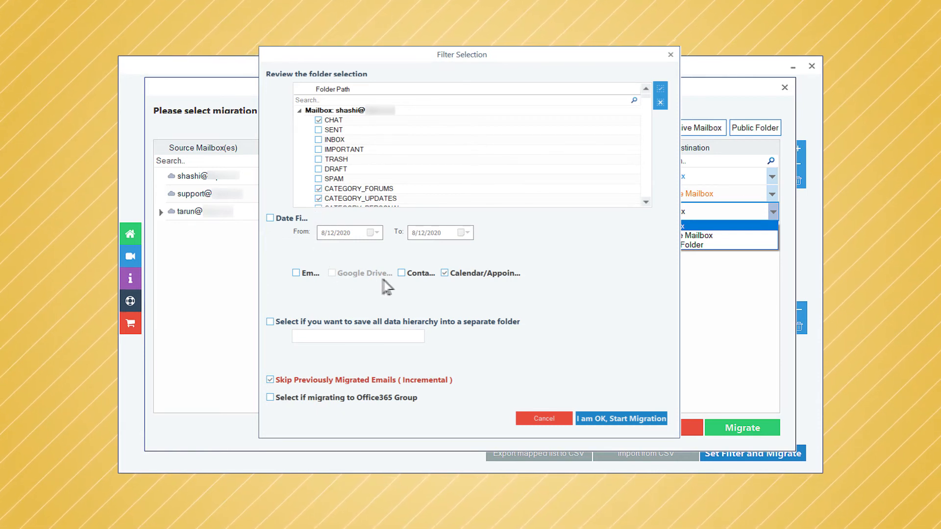
mouse_move(520, 313)
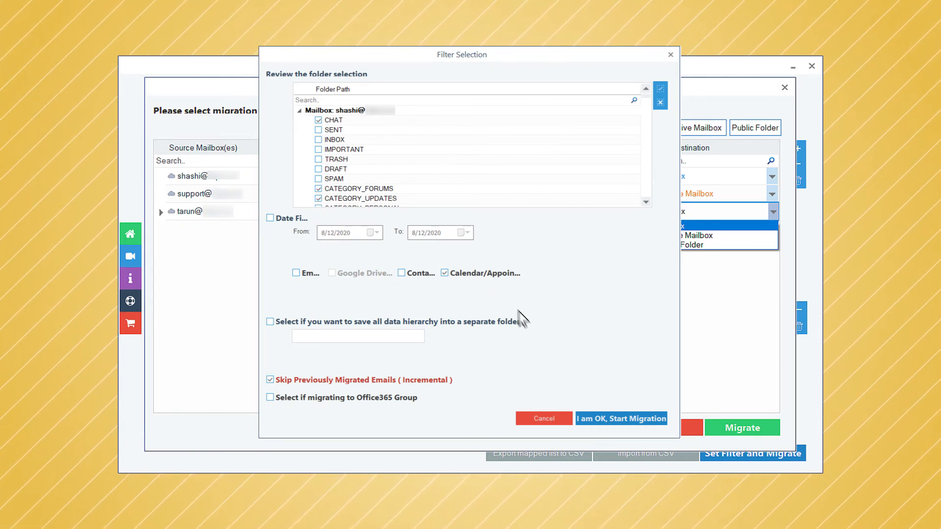
Step: Keep the checked folders and incremental option, confirm I am OK, and start migration
click(621, 418)
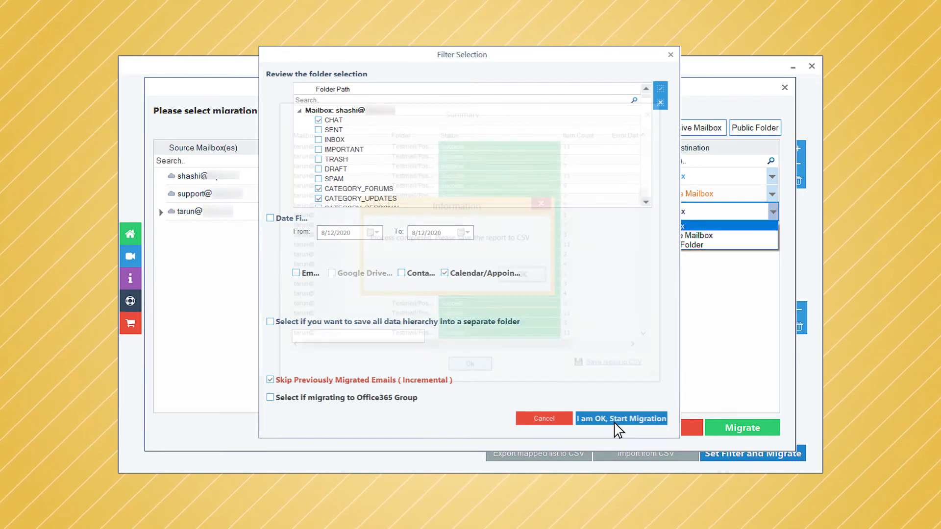
click(621, 419)
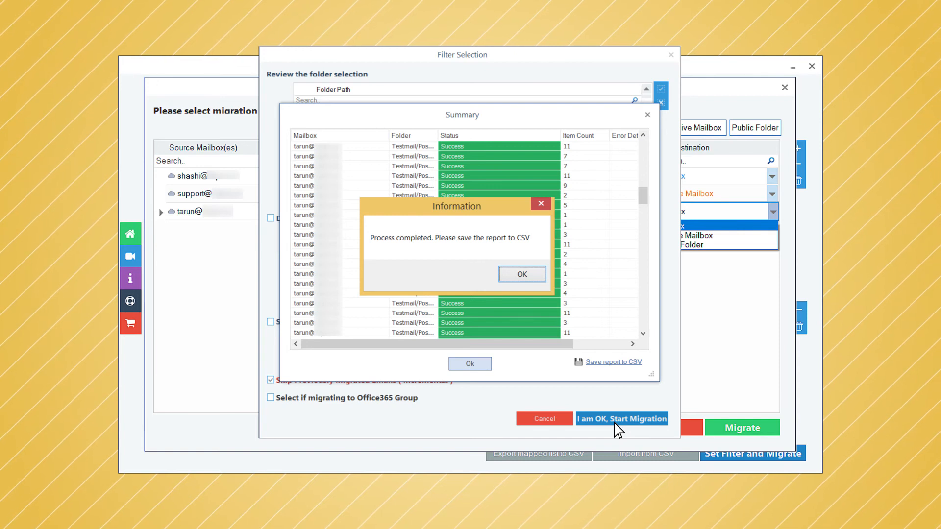
mouse_move(459, 253)
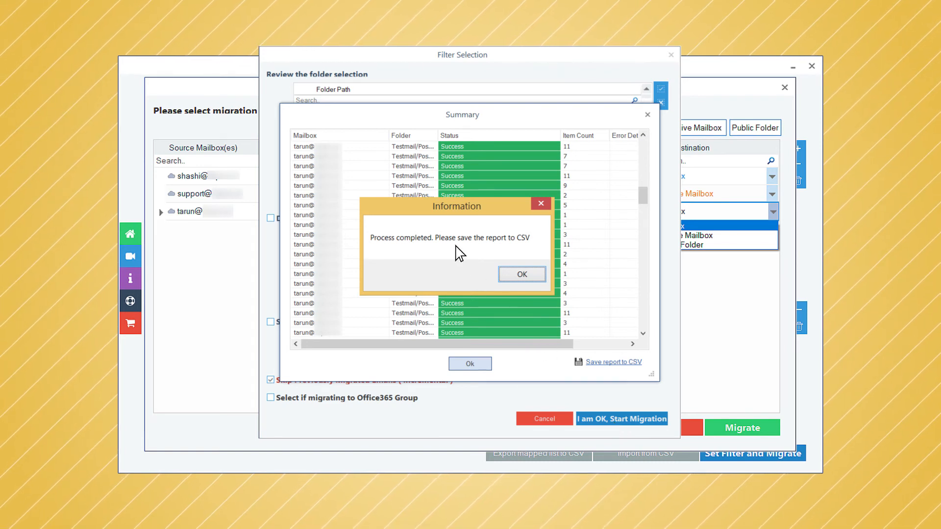
Step: Acknowledge the Process completed notice and save the all-Success summary report to CSV
click(522, 274)
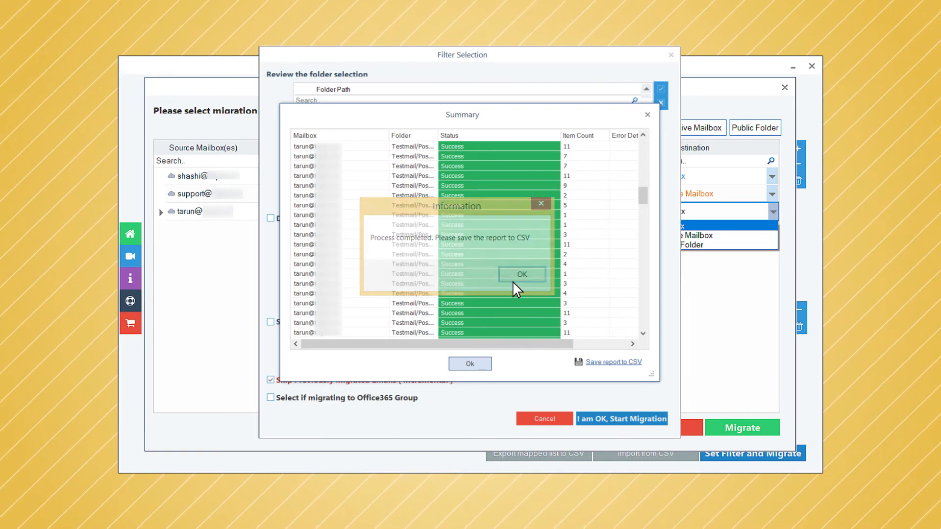
click(522, 274)
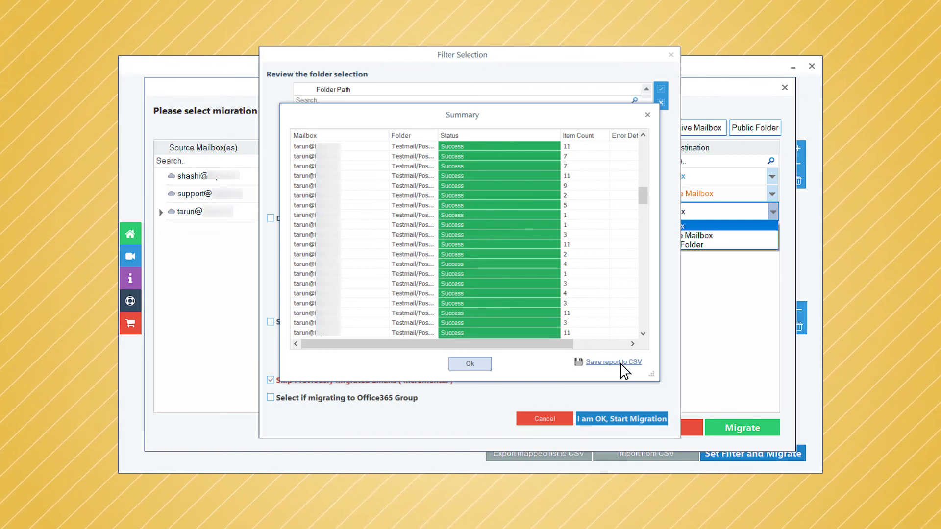